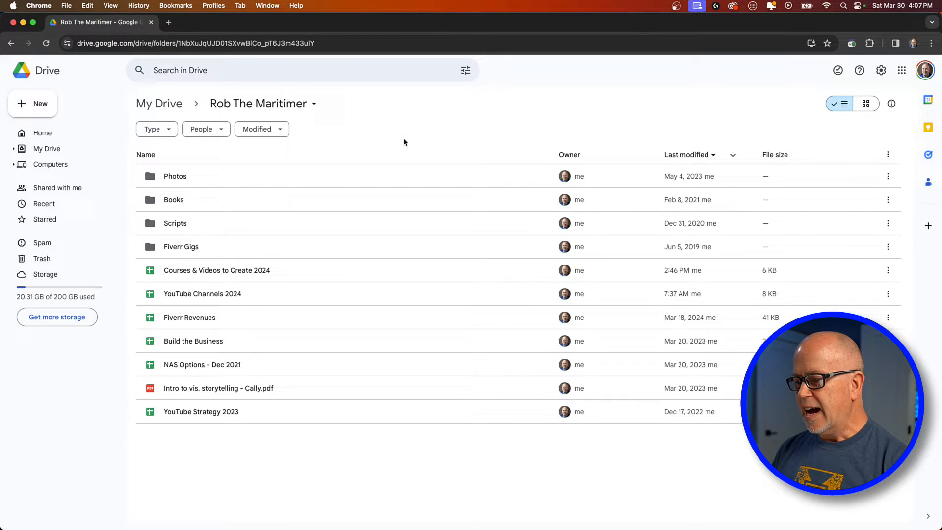
{"action": "mouse_move", "coordinate": [379, 142]}
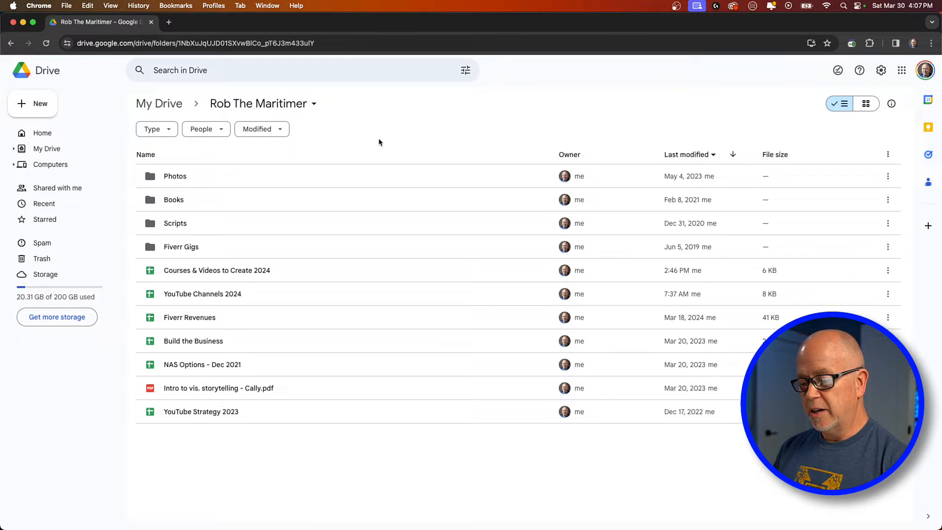
{"action": "mouse_move", "coordinate": [275, 199]}
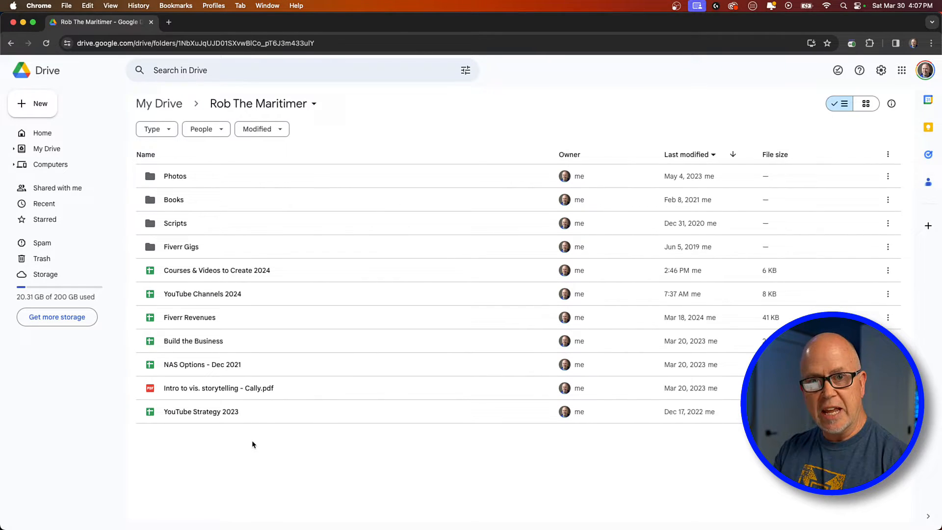
Add a new folder named TEST CLIENTS inside the Rob The Maritimer folder.
{"action": "right_click", "coordinate": [252, 445]}
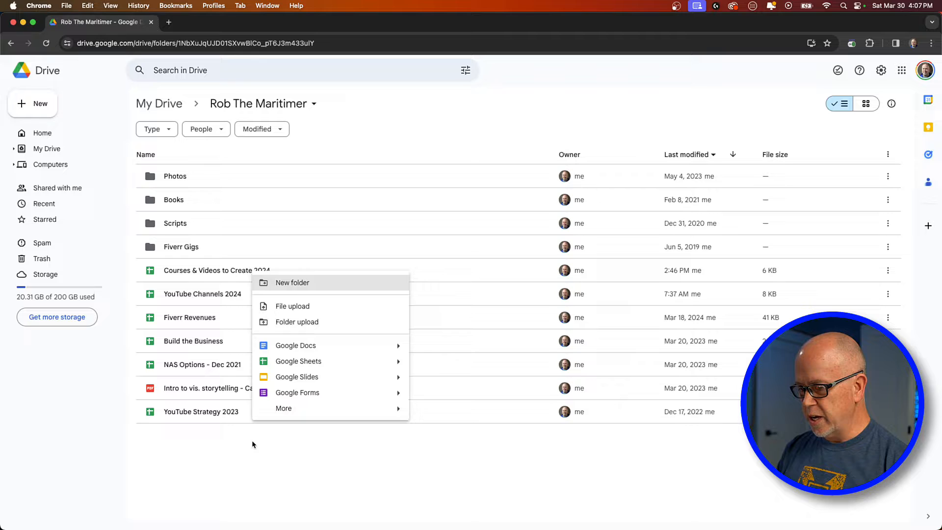
{"action": "left_click", "coordinate": [292, 282]}
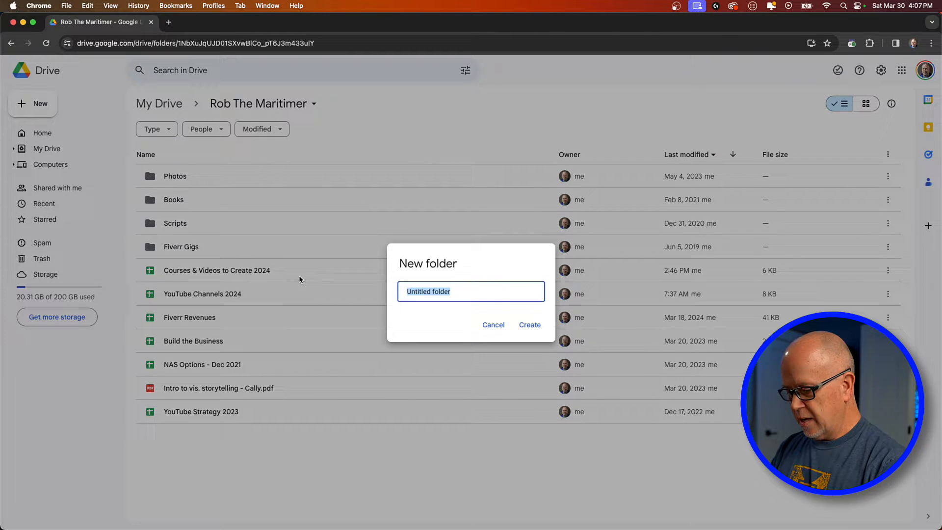
{"action": "type", "text": "TEST CLI"}
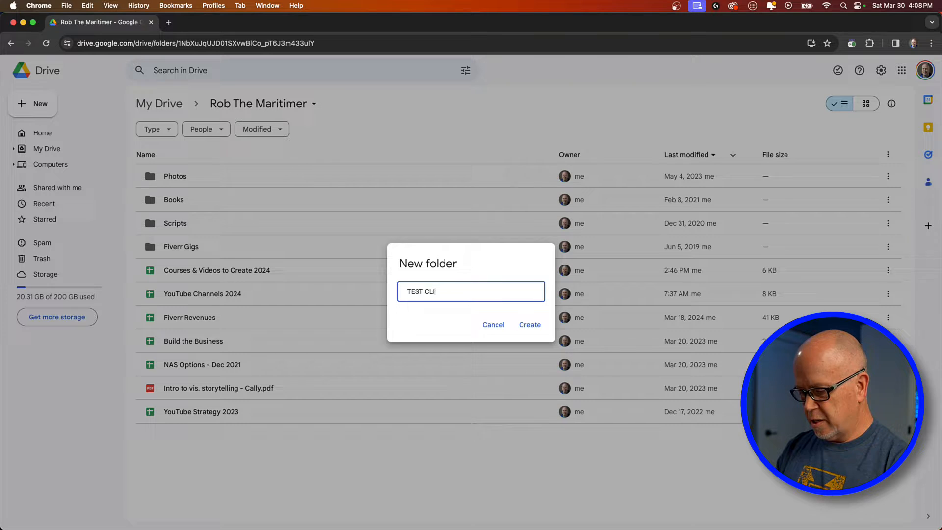
{"action": "left_click", "coordinate": [528, 325]}
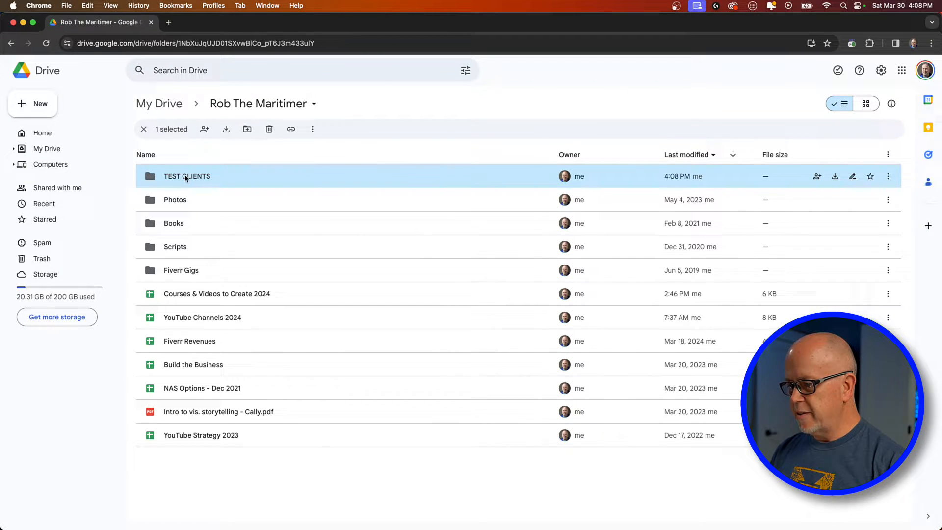
Inside TEST CLIENTS, add a new subfolder named Client 1.
{"action": "double_click", "coordinate": [186, 175]}
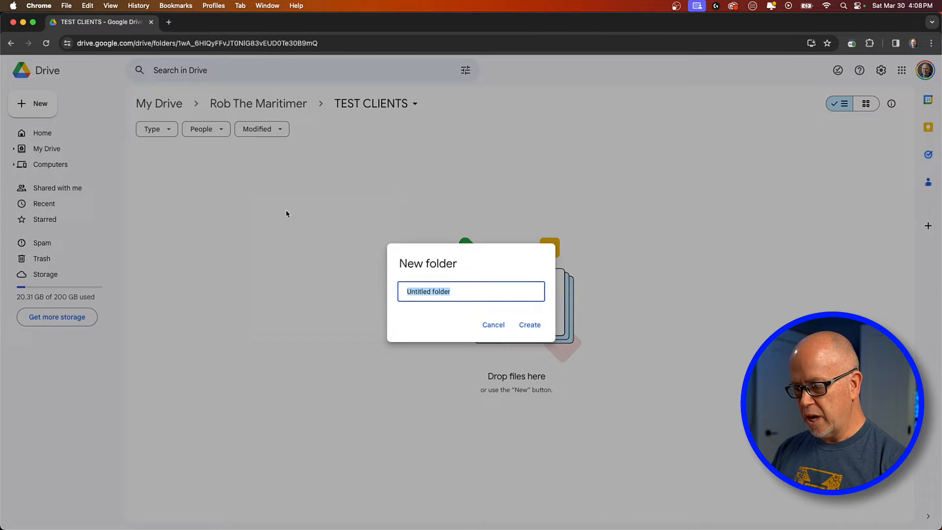
{"action": "type", "text": "C"}
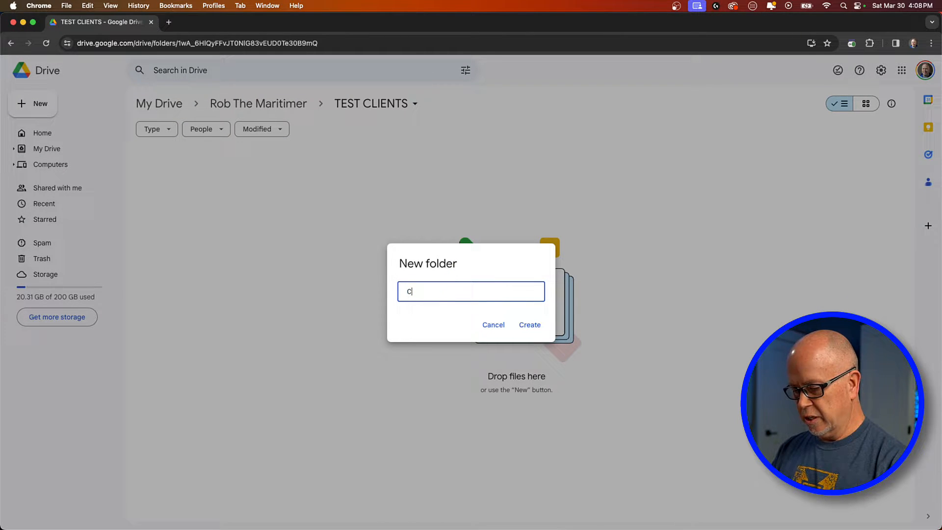
{"action": "type", "text": "Client 1"}
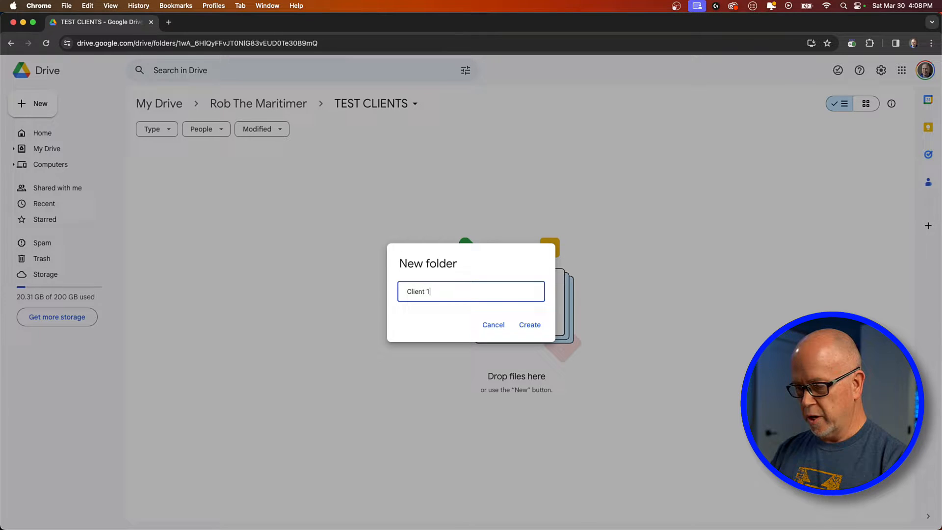
{"action": "left_click", "coordinate": [528, 325]}
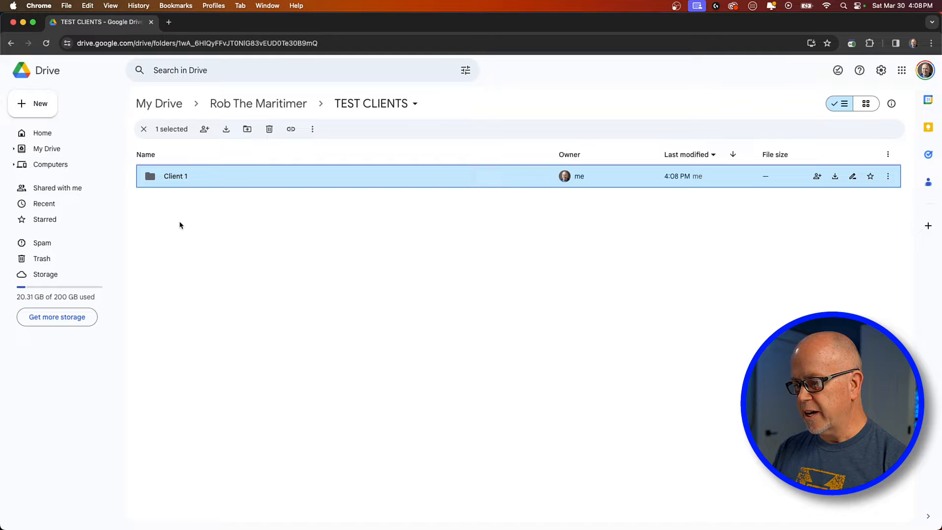
Enter the Client 1 folder so google drive INTRO.MP4 can be uploaded into it.
{"action": "double_click", "coordinate": [176, 175]}
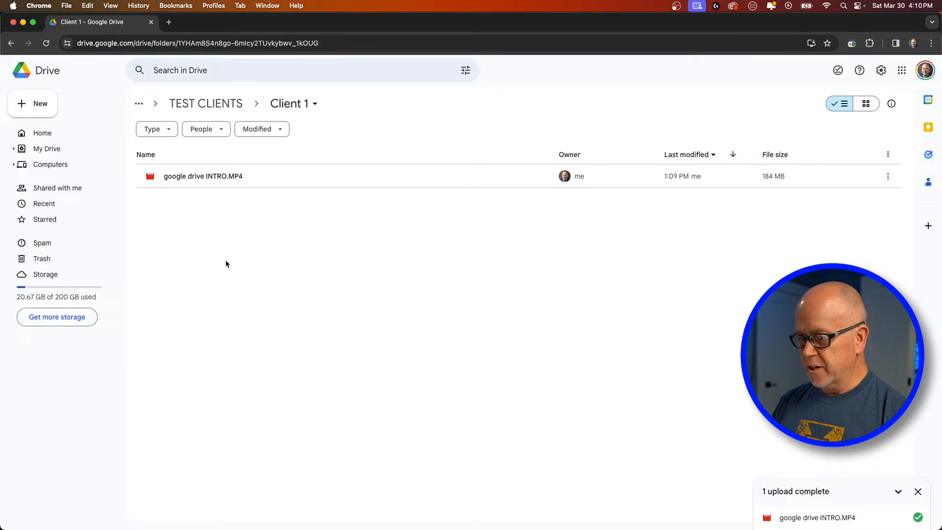
{"action": "mouse_move", "coordinate": [250, 242]}
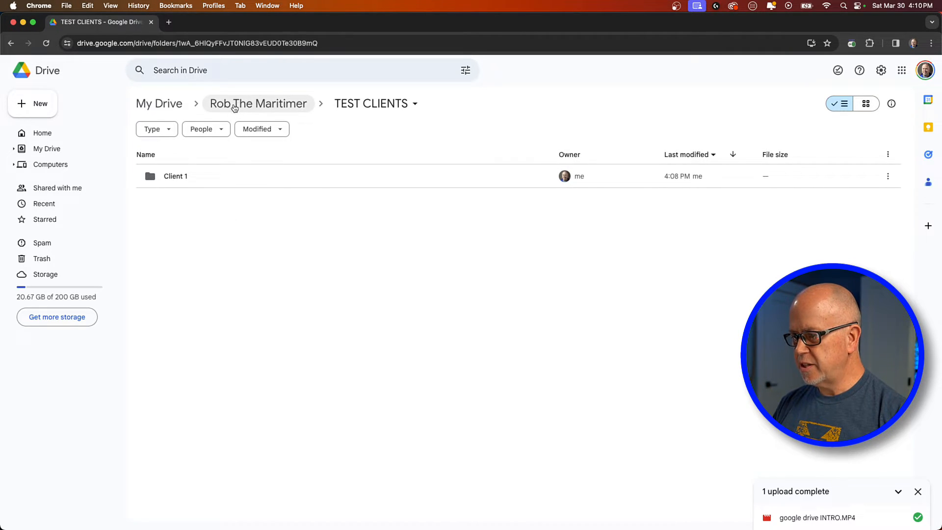
Select Client 1 and show its action menu to reach the Share option.
{"action": "left_click", "coordinate": [175, 176]}
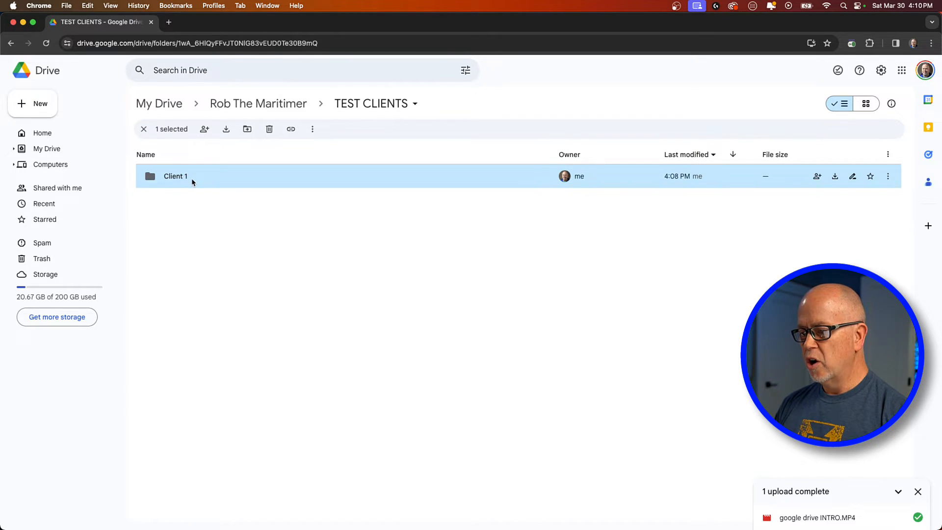
{"action": "right_click", "coordinate": [192, 176]}
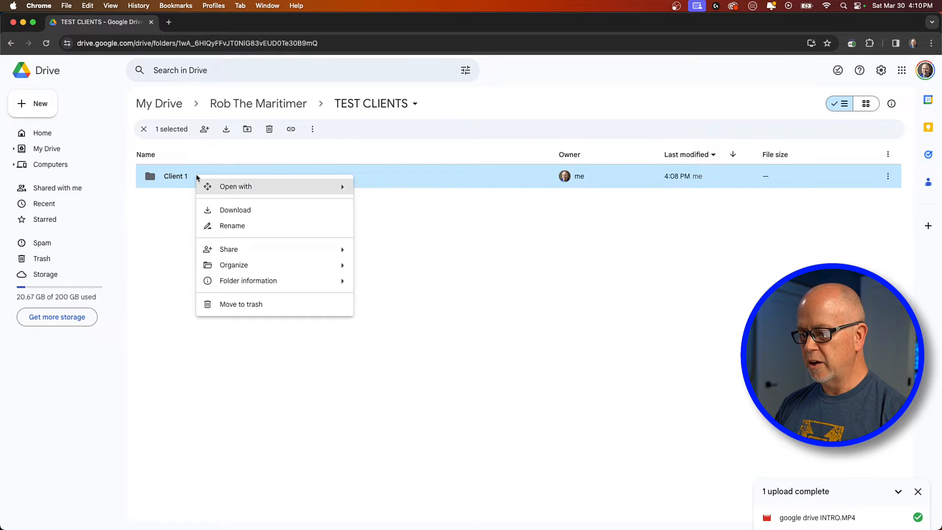
{"action": "mouse_move", "coordinate": [229, 248]}
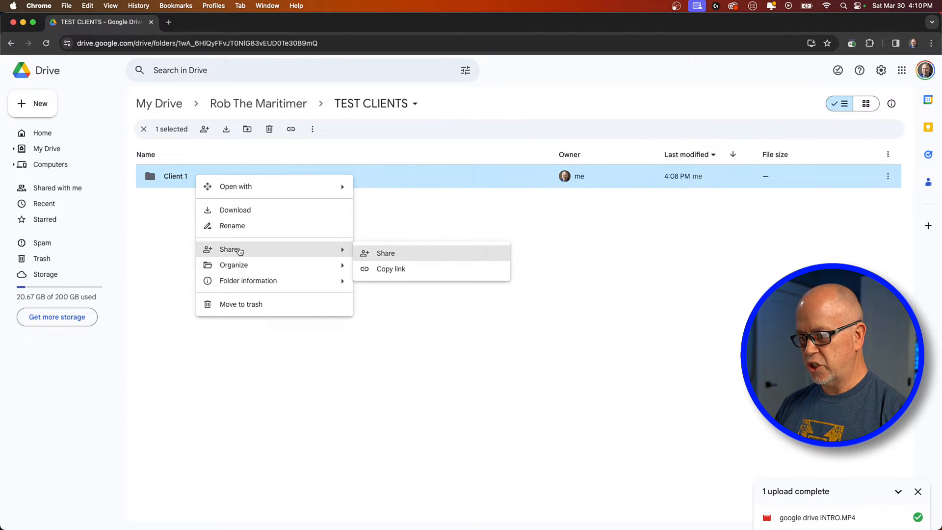
{"action": "mouse_move", "coordinate": [393, 254]}
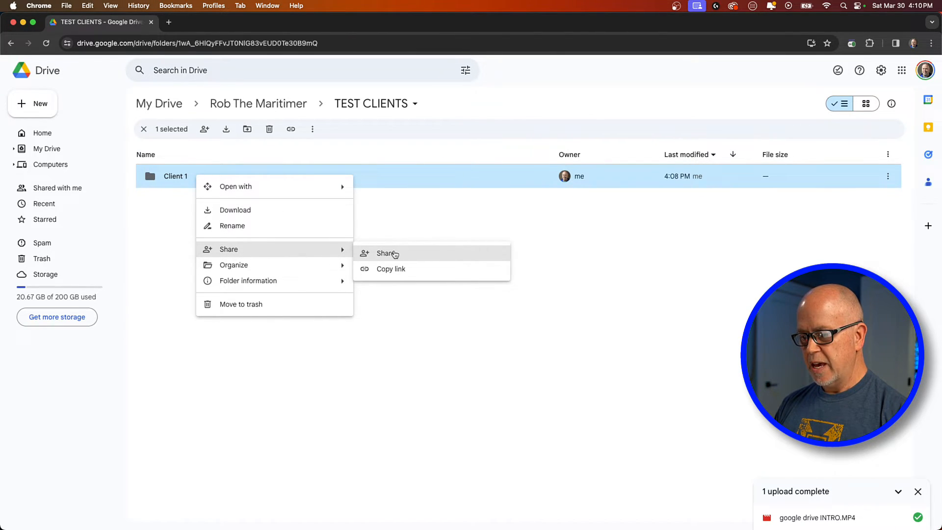
Set Client 1 general access to Anyone with the link as viewer and copy the link.
{"action": "left_click", "coordinate": [386, 253]}
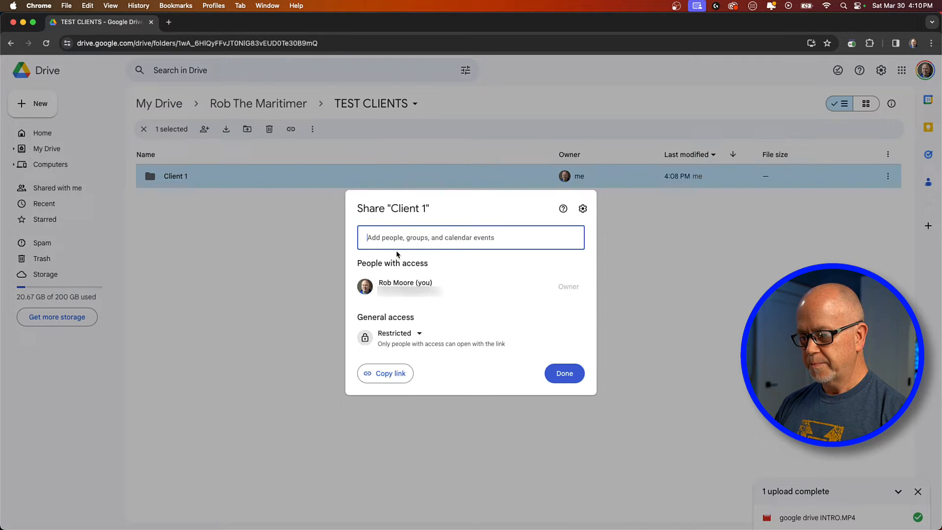
{"action": "mouse_move", "coordinate": [464, 313]}
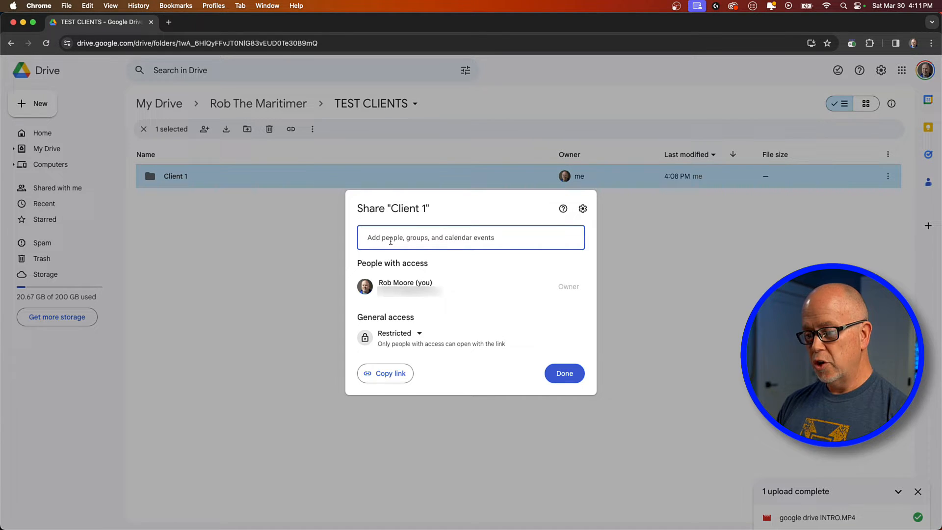
{"action": "mouse_move", "coordinate": [398, 226]}
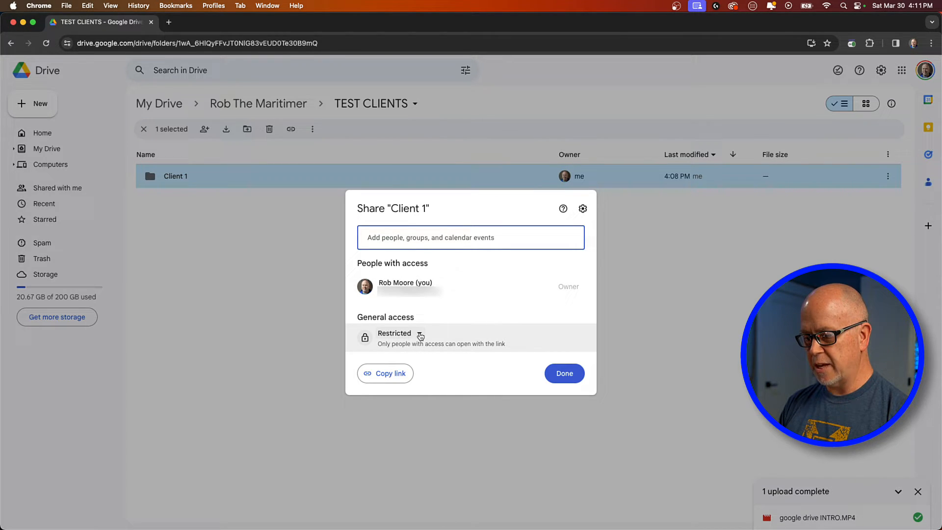
{"action": "left_click", "coordinate": [394, 337]}
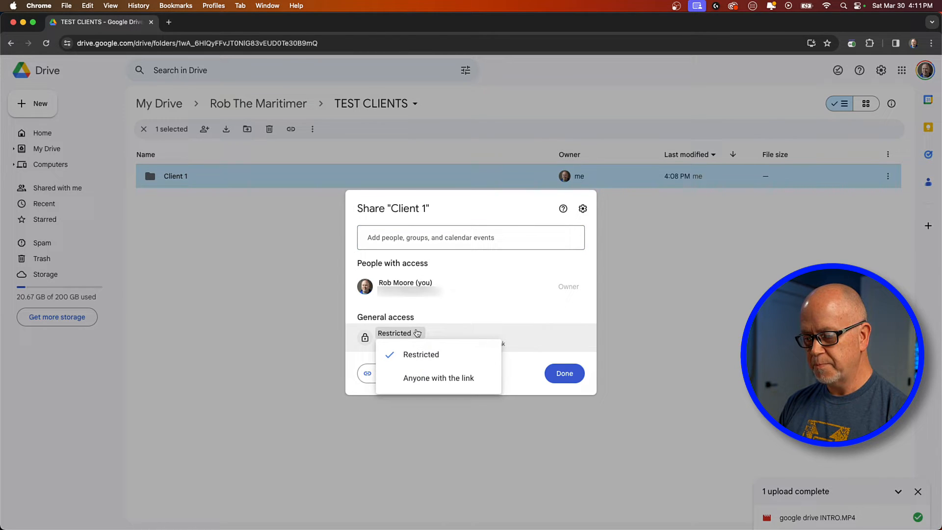
{"action": "left_click", "coordinate": [439, 378]}
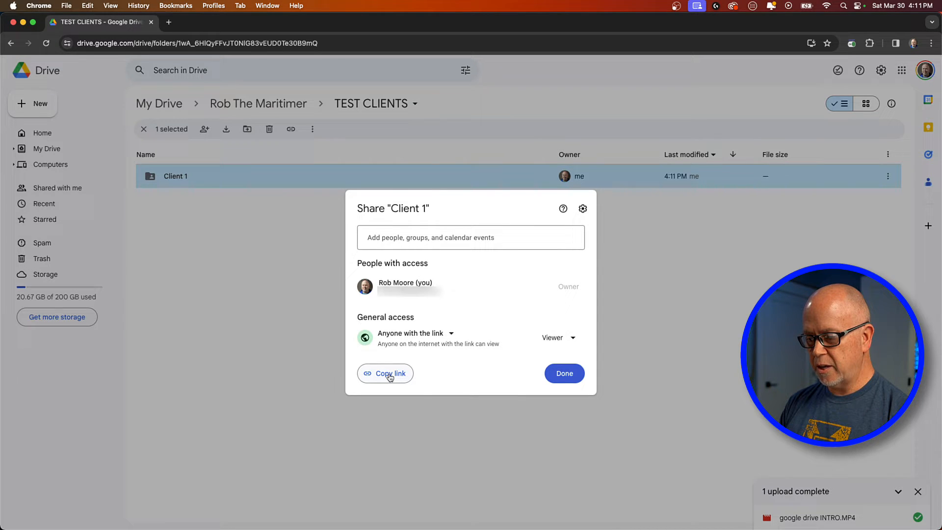
{"action": "left_click", "coordinate": [385, 372]}
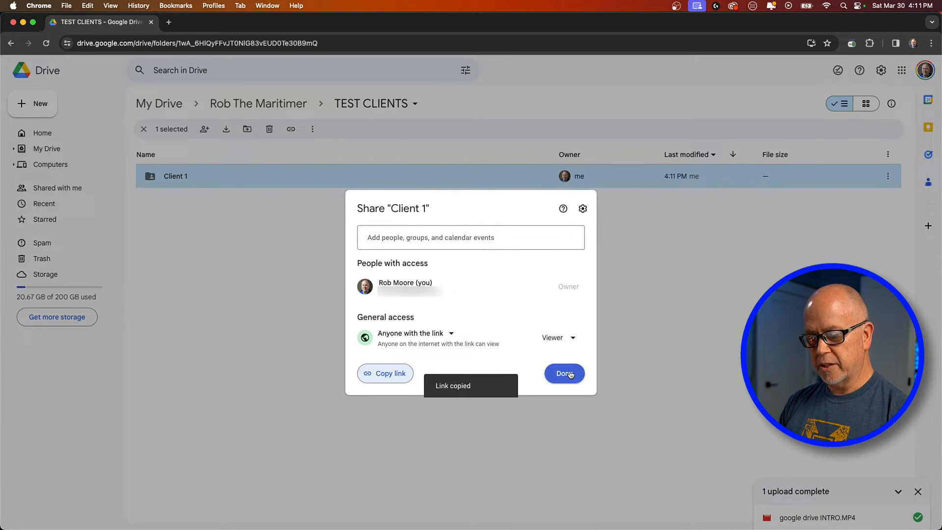
{"action": "left_click", "coordinate": [564, 373]}
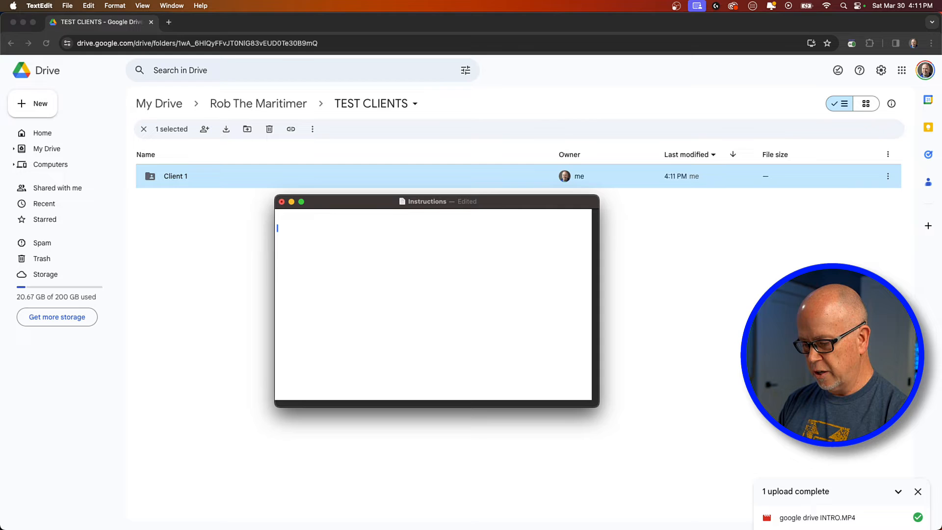
Paste the Client 1 drive.google.com sharing link into the Instructions document.
{"action": "type", "text": "https://drive.google.com/drive/folders/...ybwv_1kOUG?usp=sharing"}
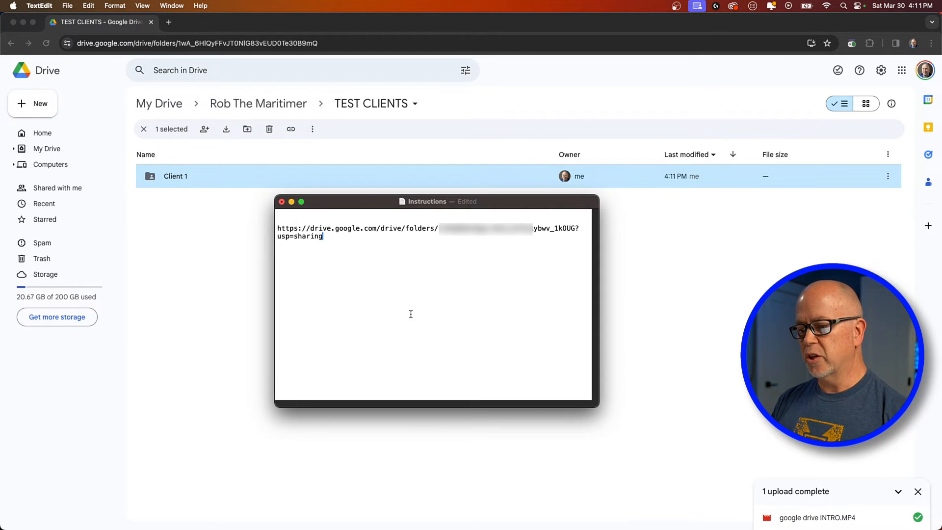